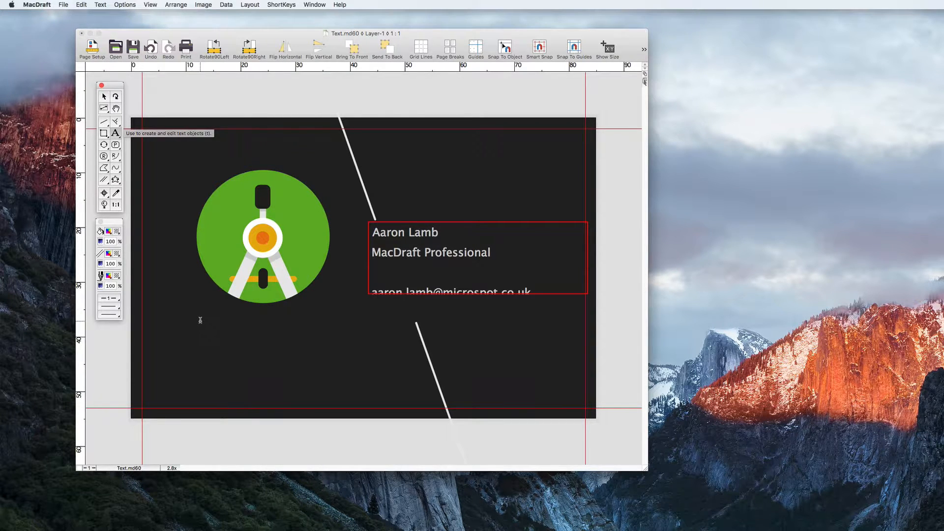
Add a two-line caption 'MacDraft Pro / by Microspot' below the logo and fit its box to the text
{"action": "type", "text": "MacDraft Pro"}
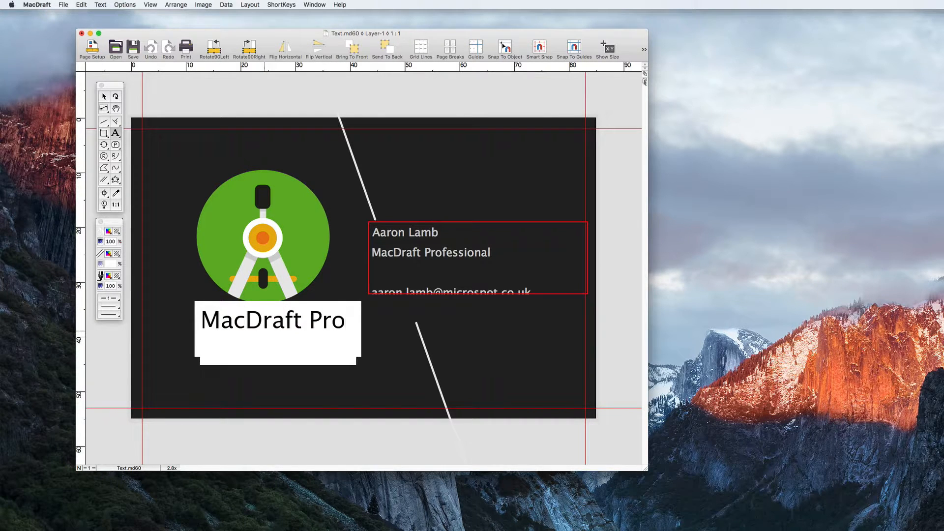
{"action": "type", "text": "by Microspot"}
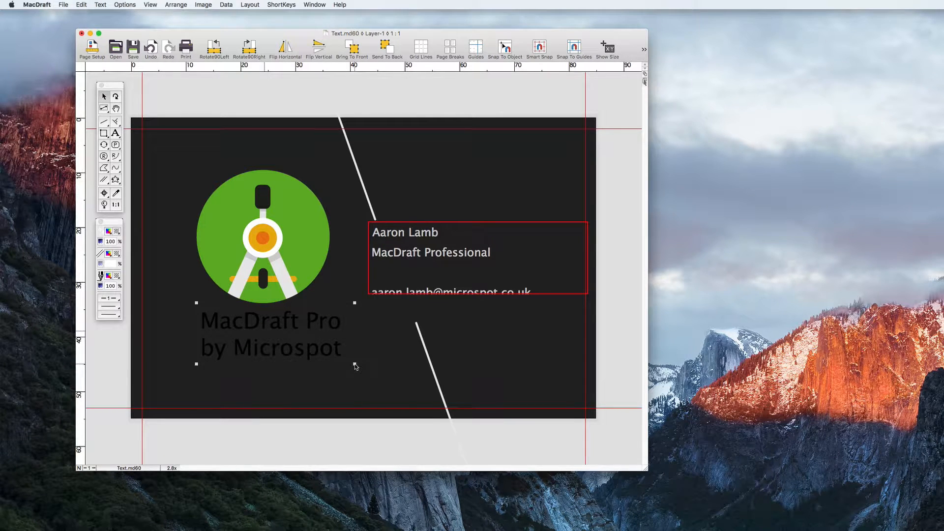
{"action": "left_click_drag", "start_coordinate": [355, 366], "coordinate": [340, 354]}
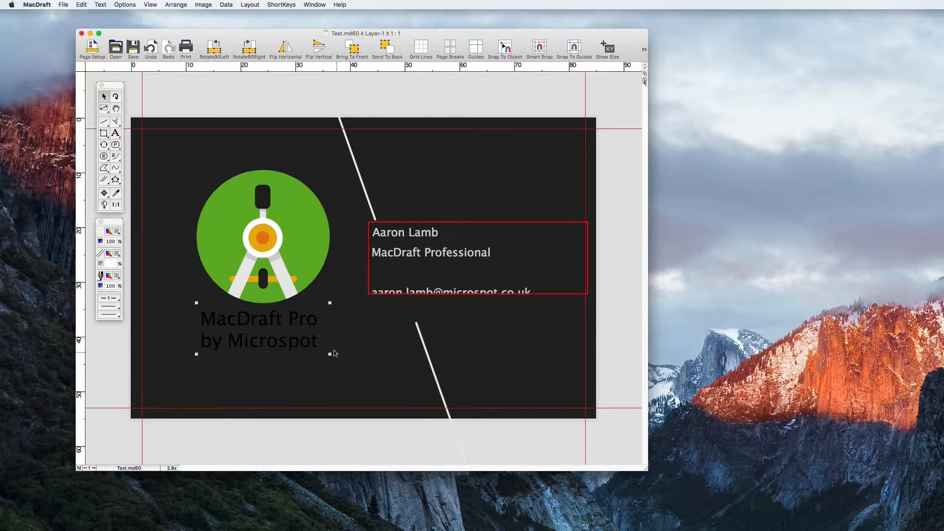
{"action": "left_click", "coordinate": [100, 4]}
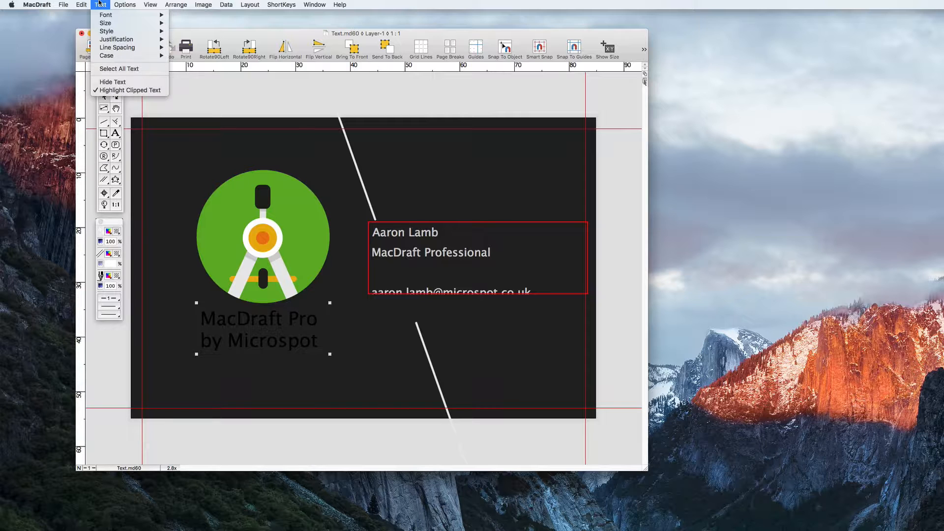
{"action": "mouse_move", "coordinate": [104, 16]}
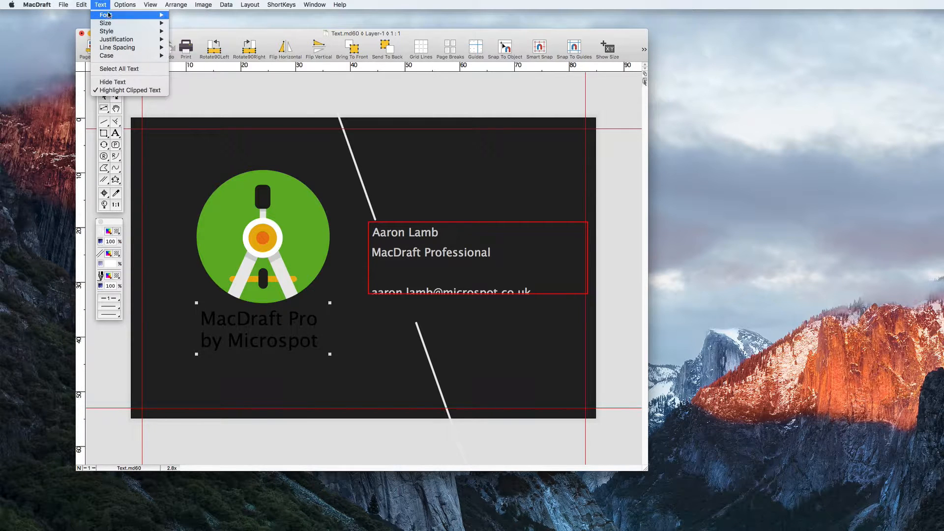
{"action": "mouse_move", "coordinate": [105, 23]}
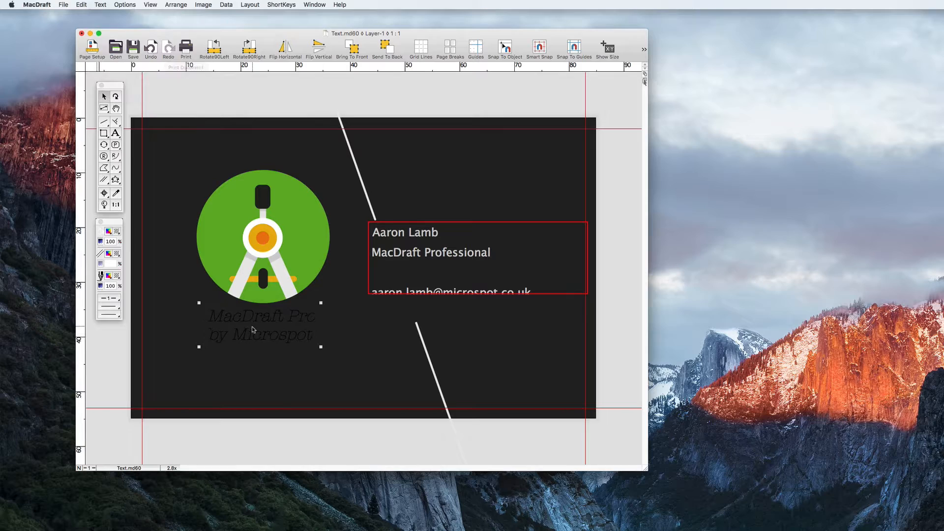
Make the caption white italic serif with the 'by Microspot' line smaller
{"action": "left_click", "coordinate": [100, 4]}
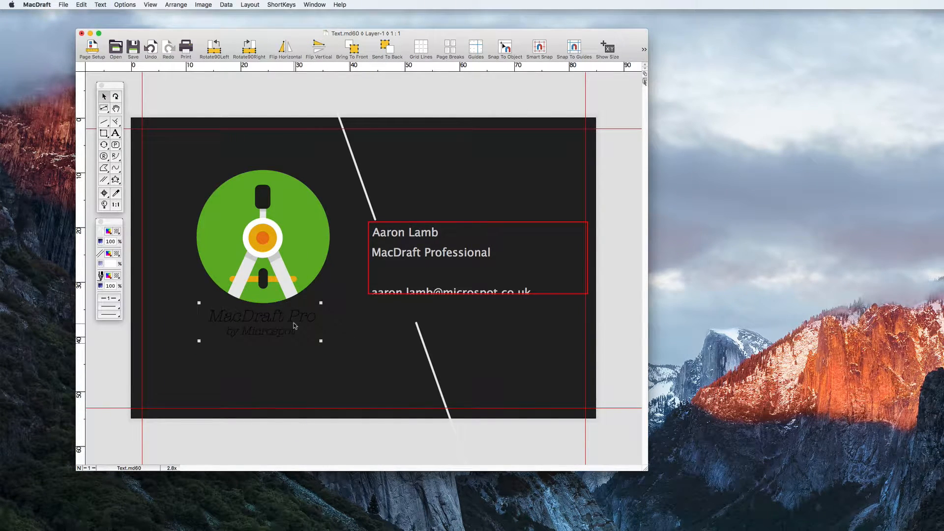
{"action": "left_click", "coordinate": [101, 276]}
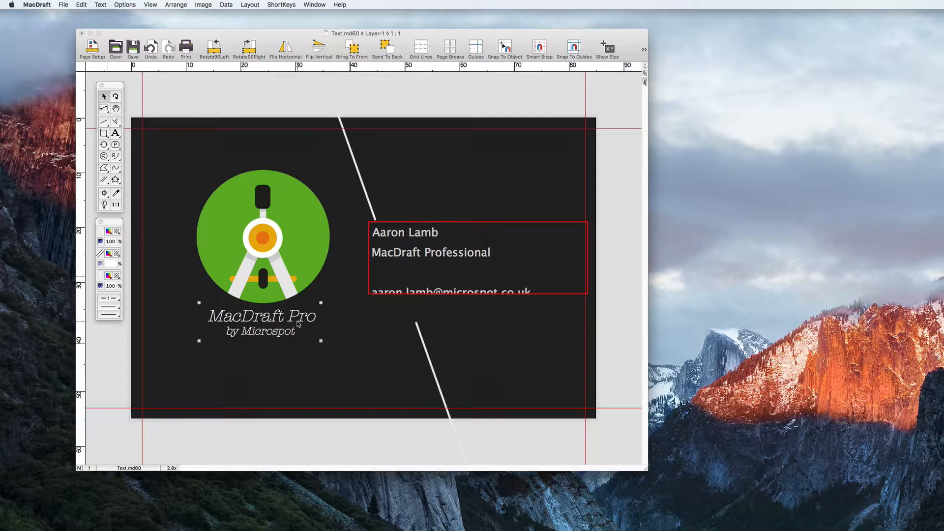
{"action": "mouse_move", "coordinate": [403, 228]}
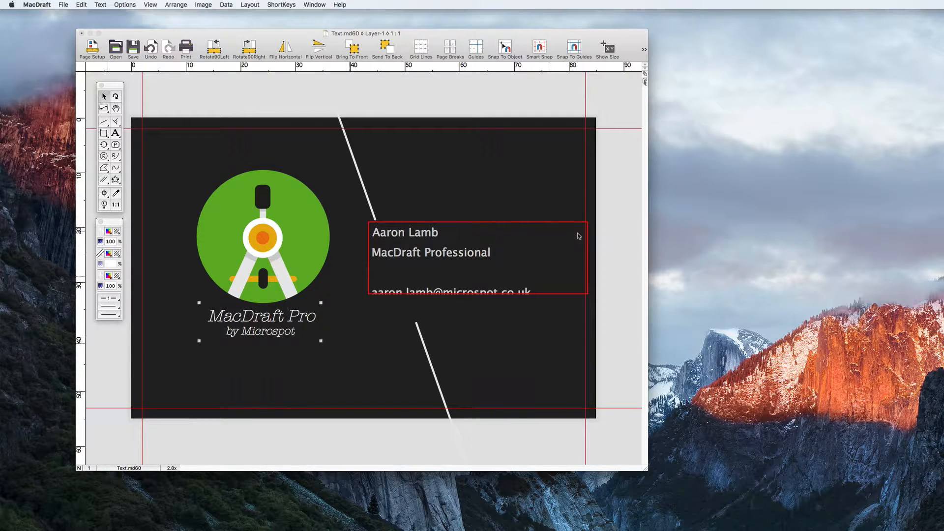
Reduce the contact paragraph to a custom smaller size so all four lines show
{"action": "double_click", "coordinate": [421, 253]}
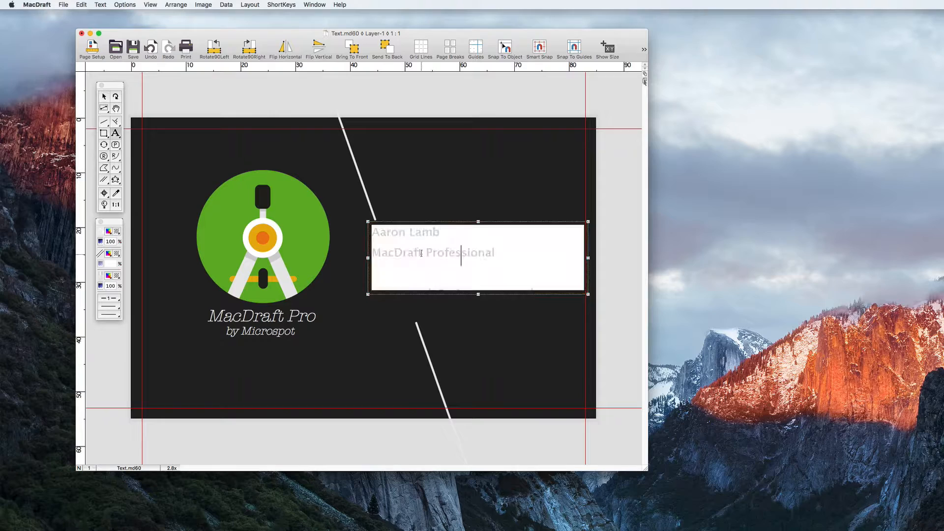
{"action": "left_click", "coordinate": [99, 4]}
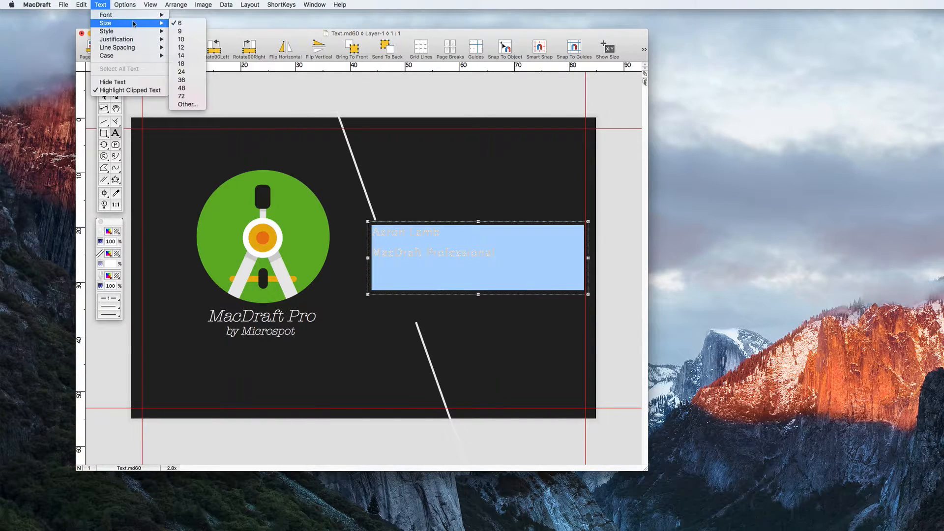
{"action": "left_click", "coordinate": [188, 104]}
{"action": "type", "text": "5"}
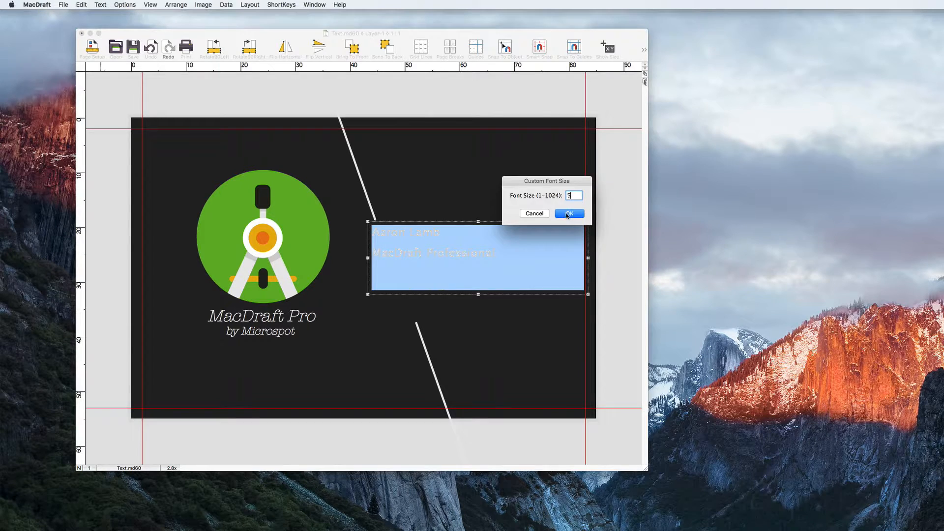
{"action": "left_click", "coordinate": [569, 213]}
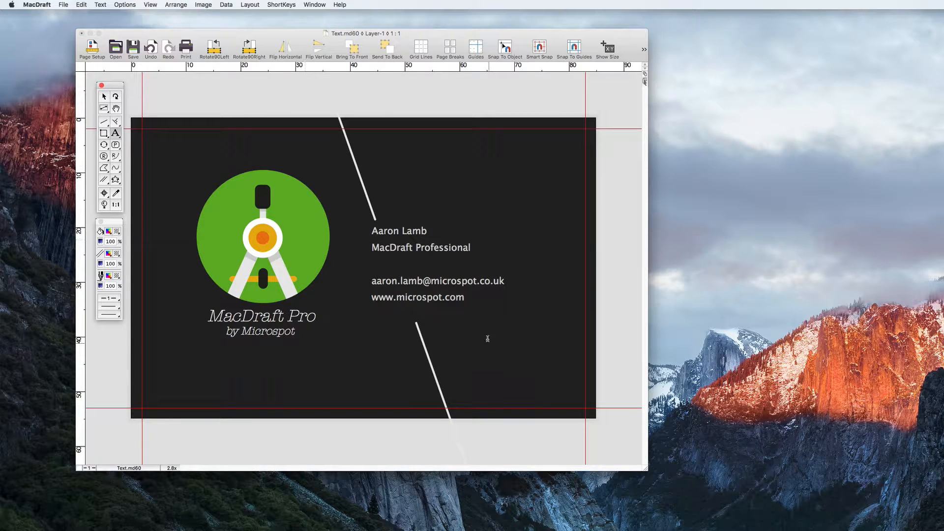
Move the contact paragraph slightly down and right beside the diagonal line, then deselect
{"action": "left_click_drag", "start_coordinate": [453, 334], "coordinate": [553, 382]}
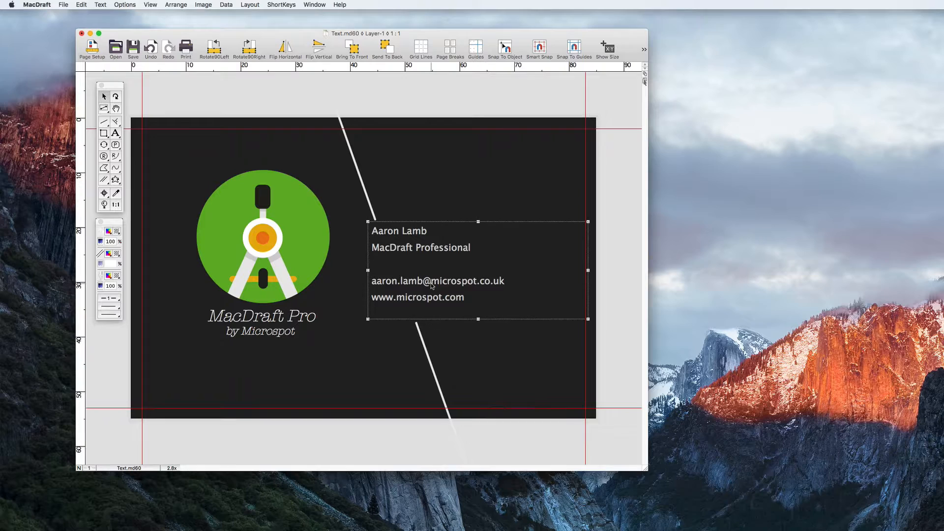
{"action": "left_click", "coordinate": [101, 231]}
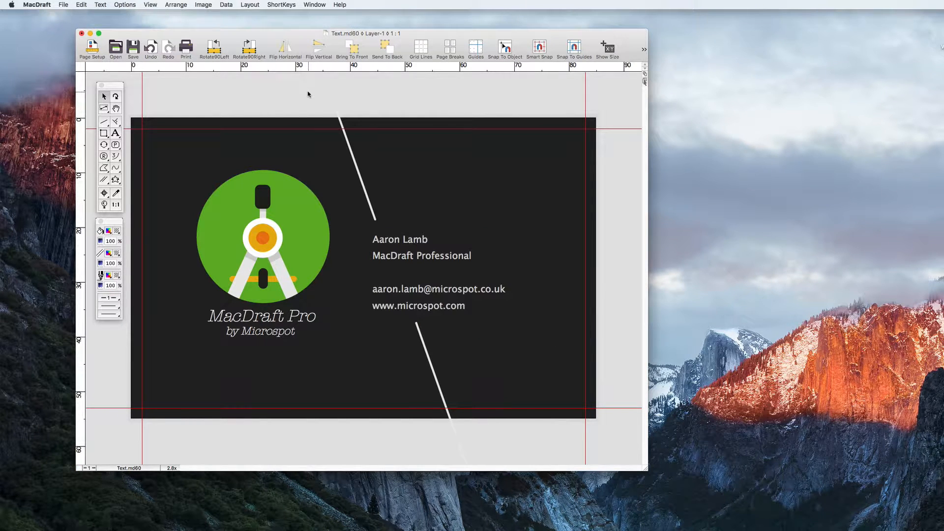
{"action": "left_click", "coordinate": [100, 4]}
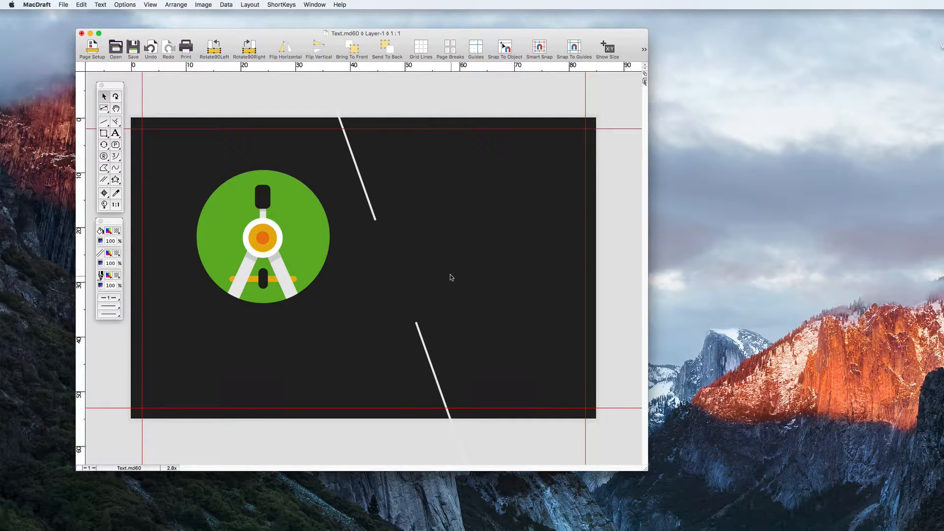
Hide all text objects via Text > Hide Text, leaving only the logo and lines
{"action": "left_click", "coordinate": [101, 4]}
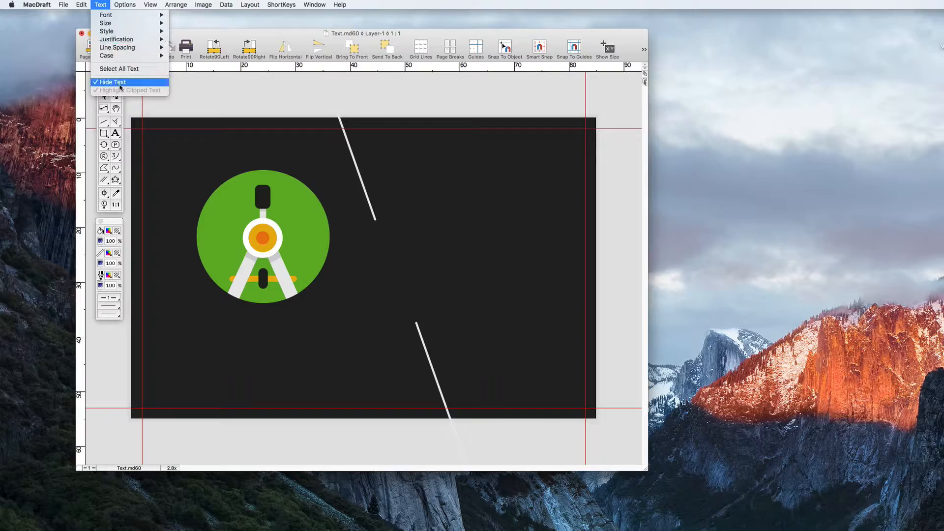